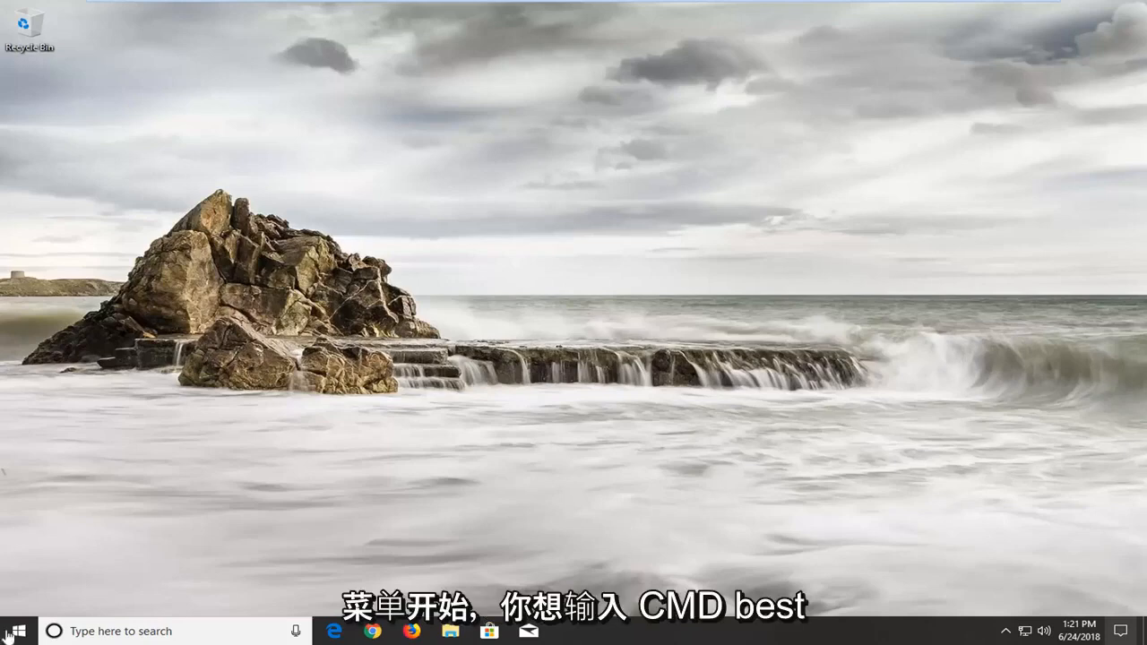
Search 'cmd' and launch Command Prompt as administrator.
type("cmd")
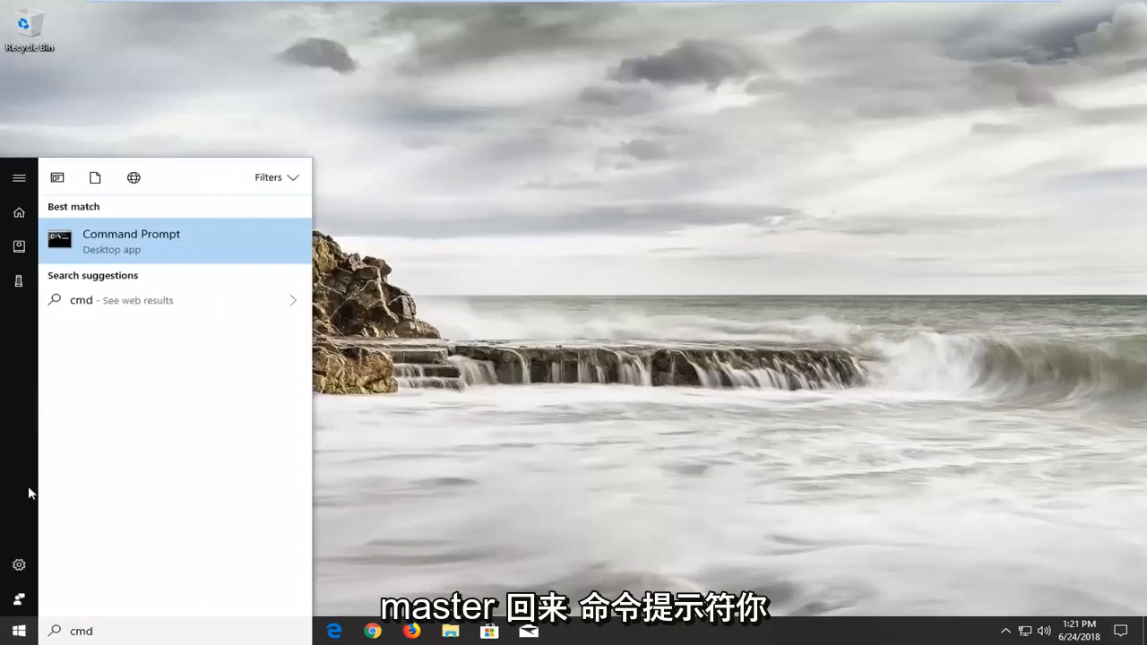
right_click(131, 241)
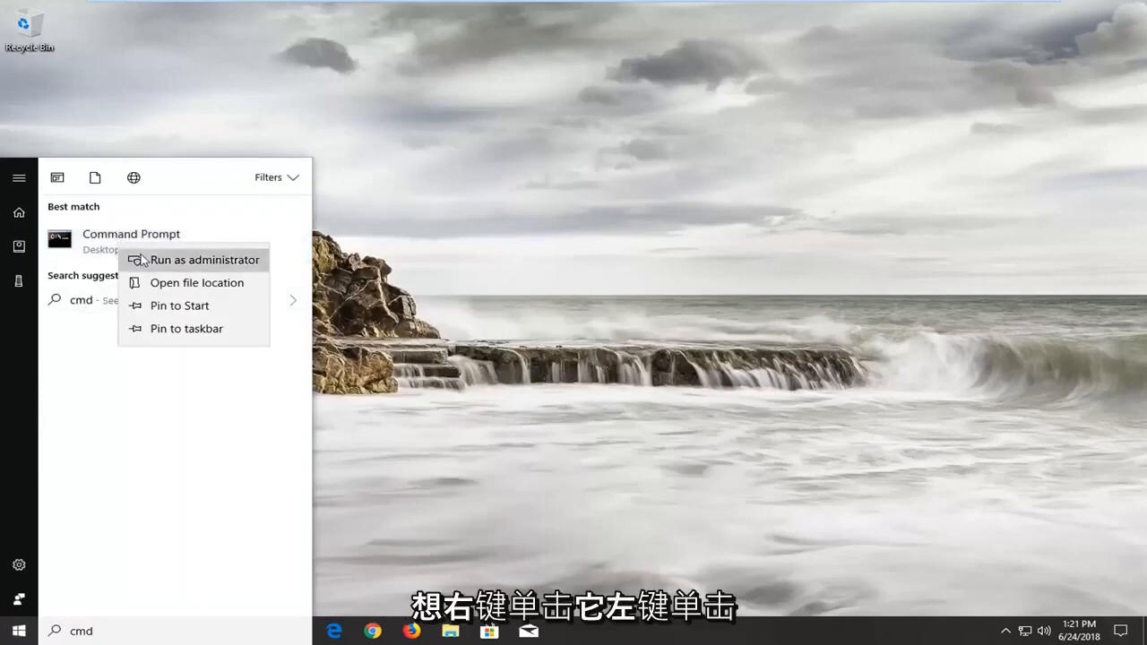
left_click(204, 260)
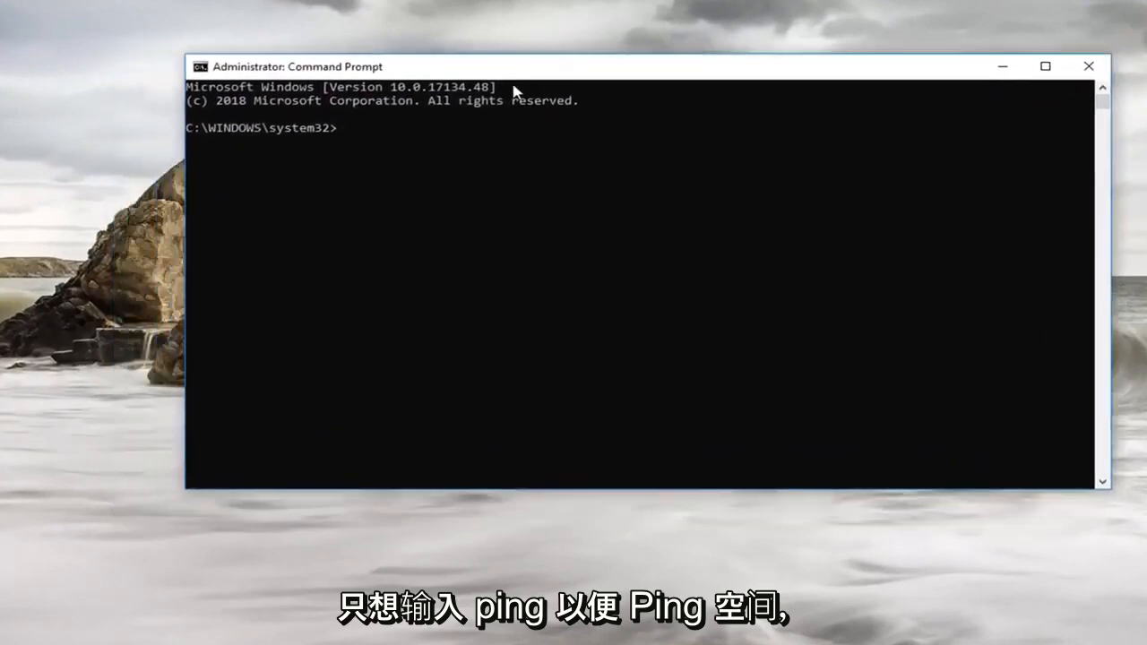
type("ping")
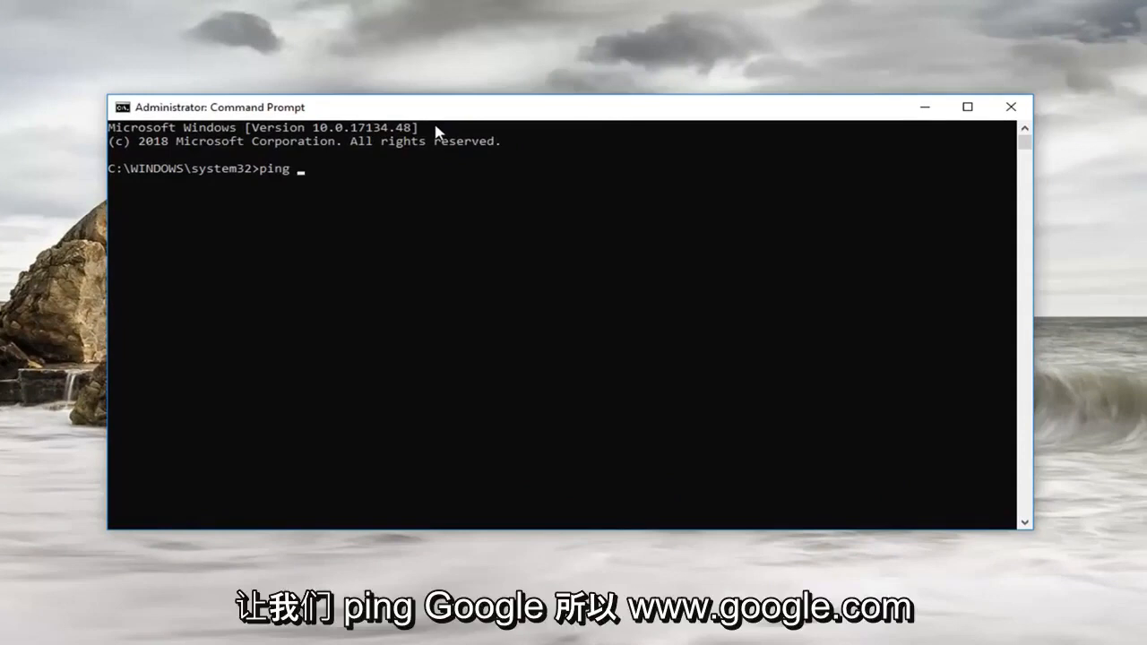
type("www.google.com")
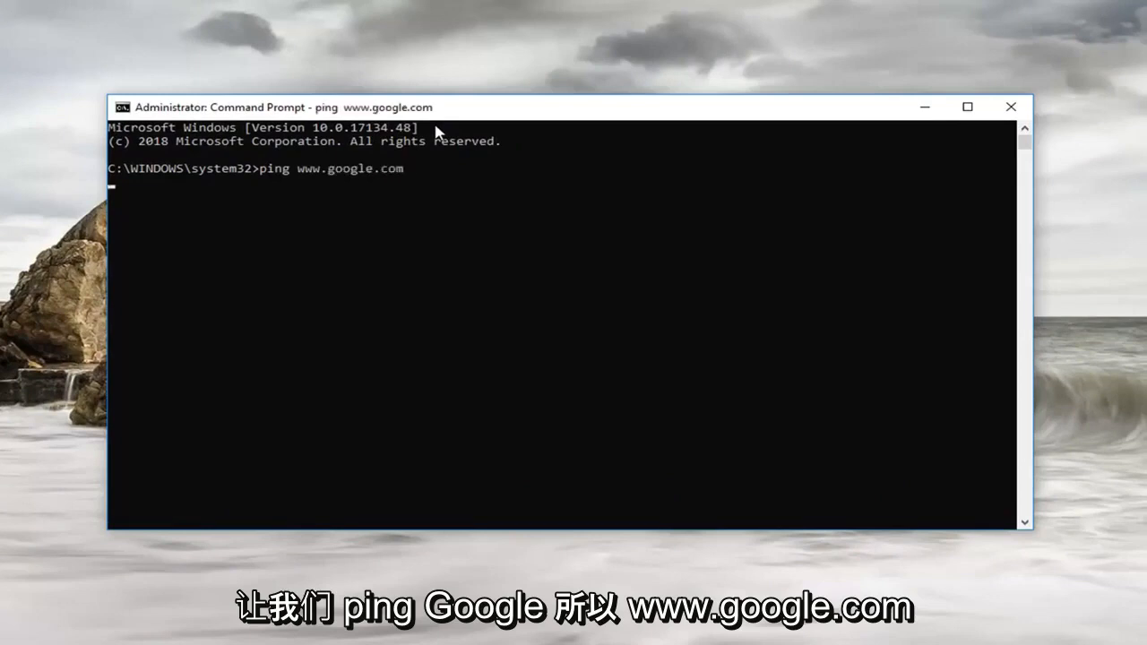
key("enter")
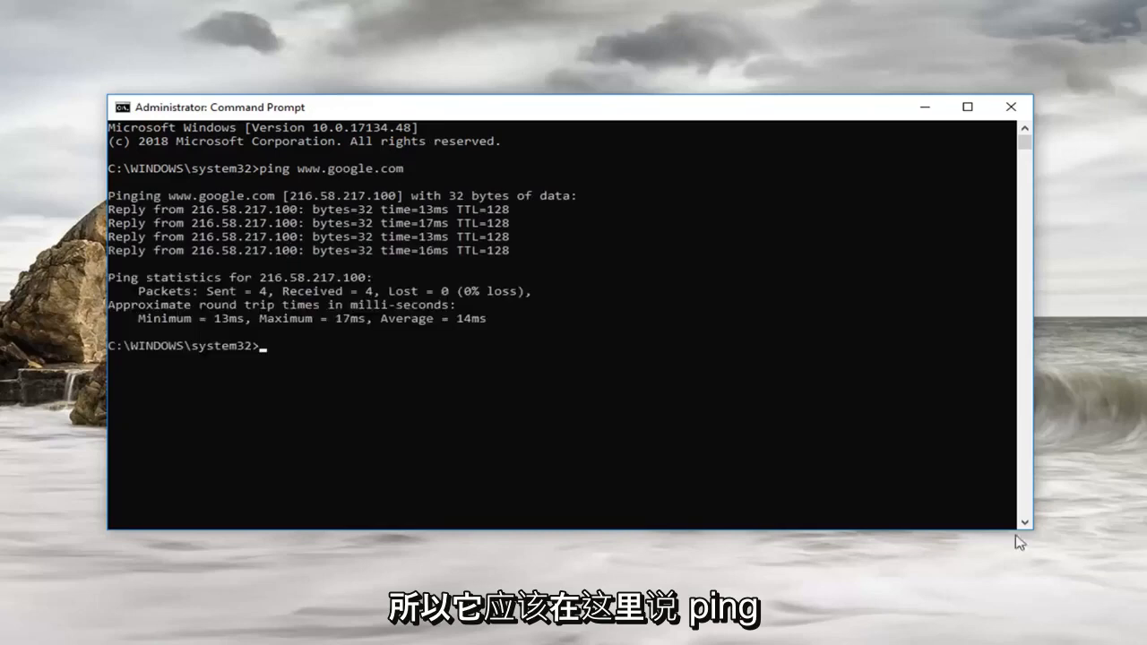
mouse_move(443, 298)
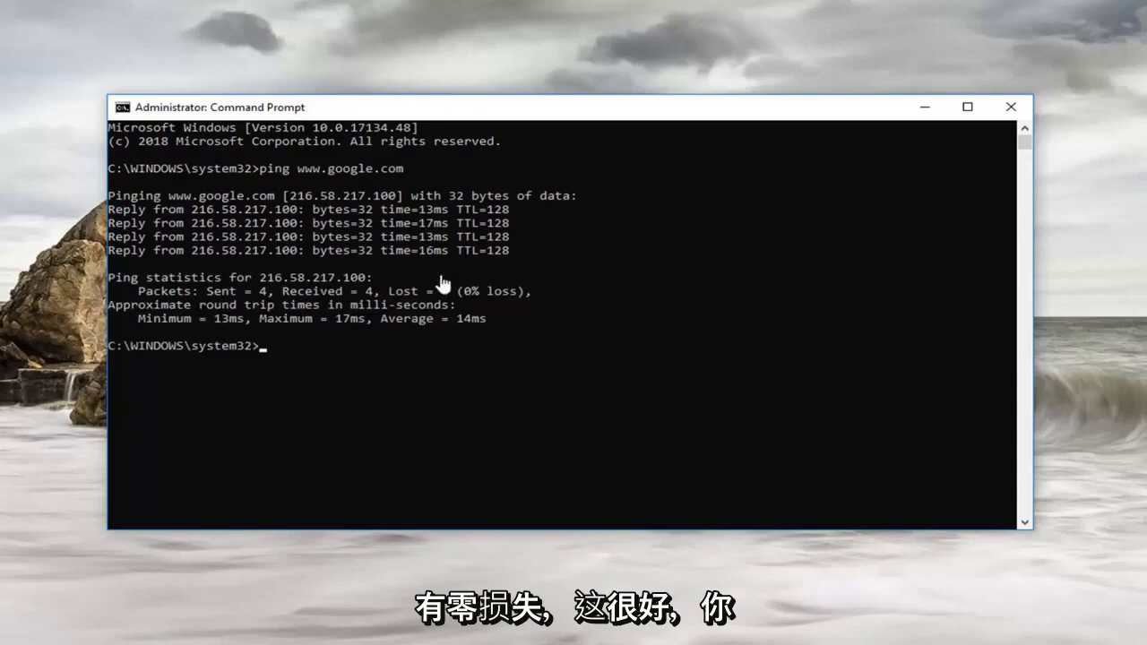
mouse_move(237, 230)
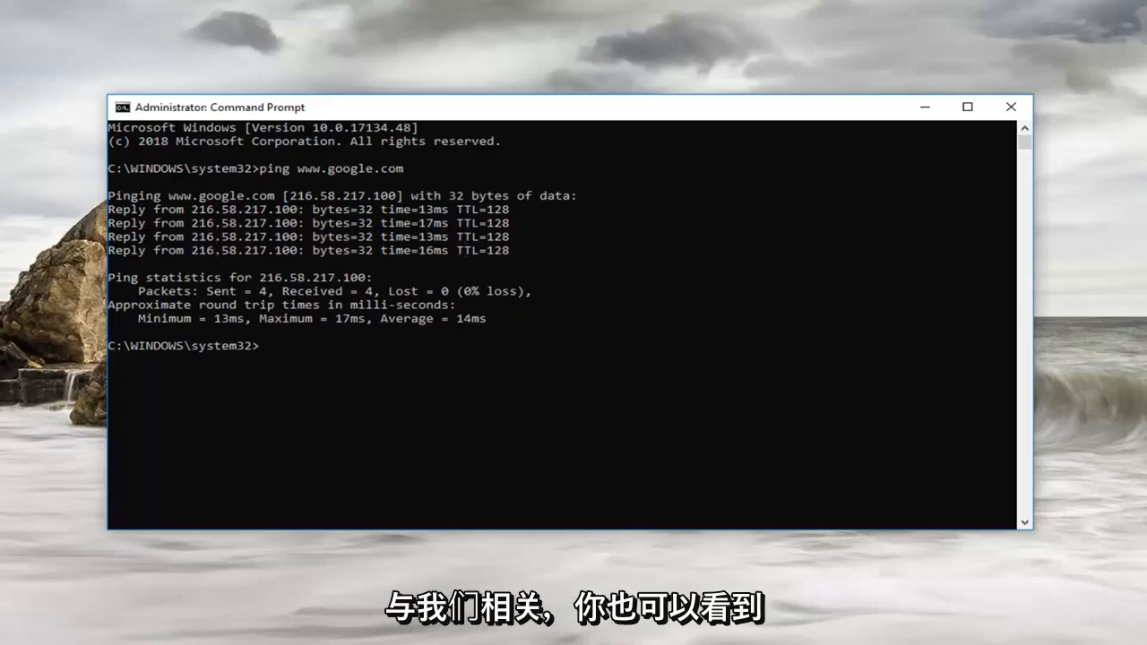
mouse_move(426, 271)
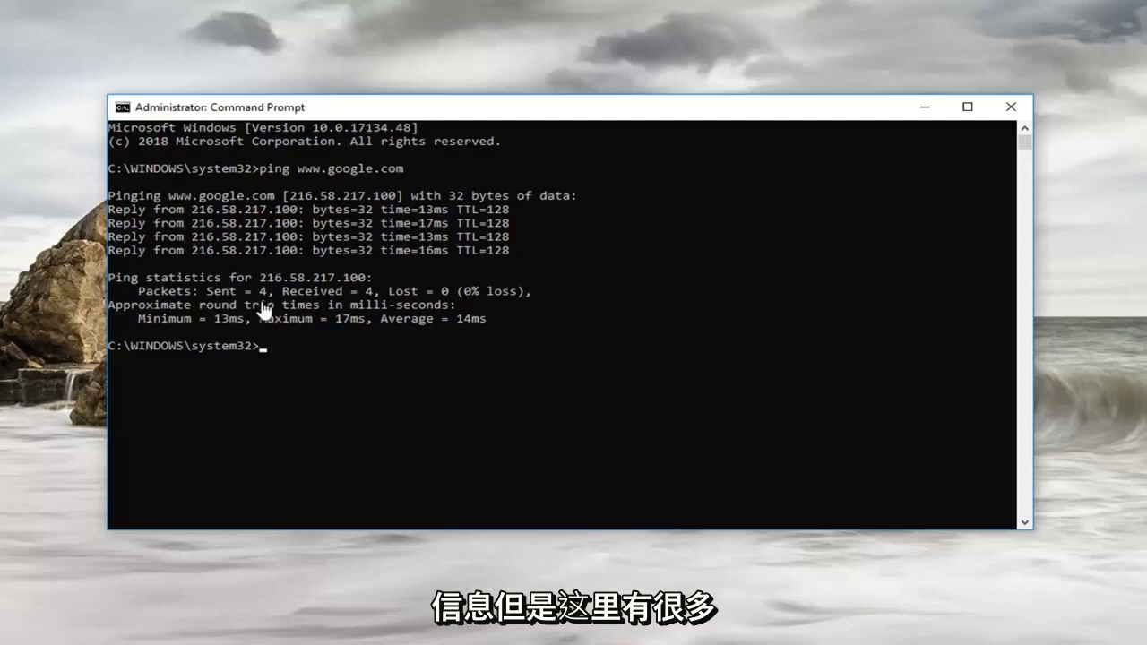
mouse_move(316, 378)
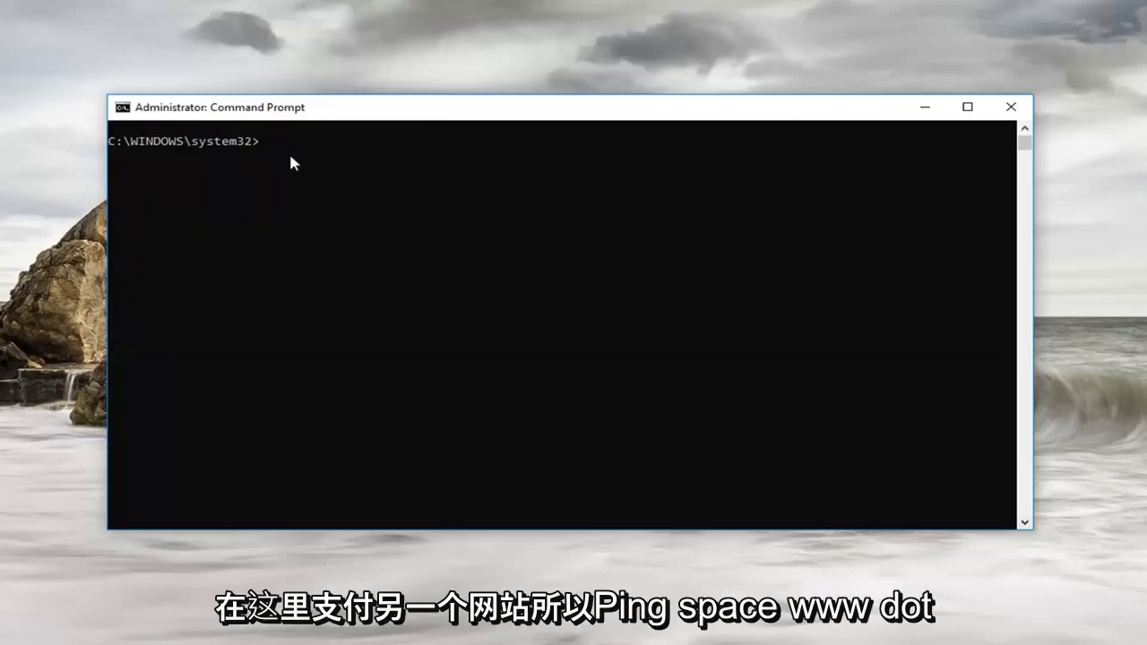
type("ping")
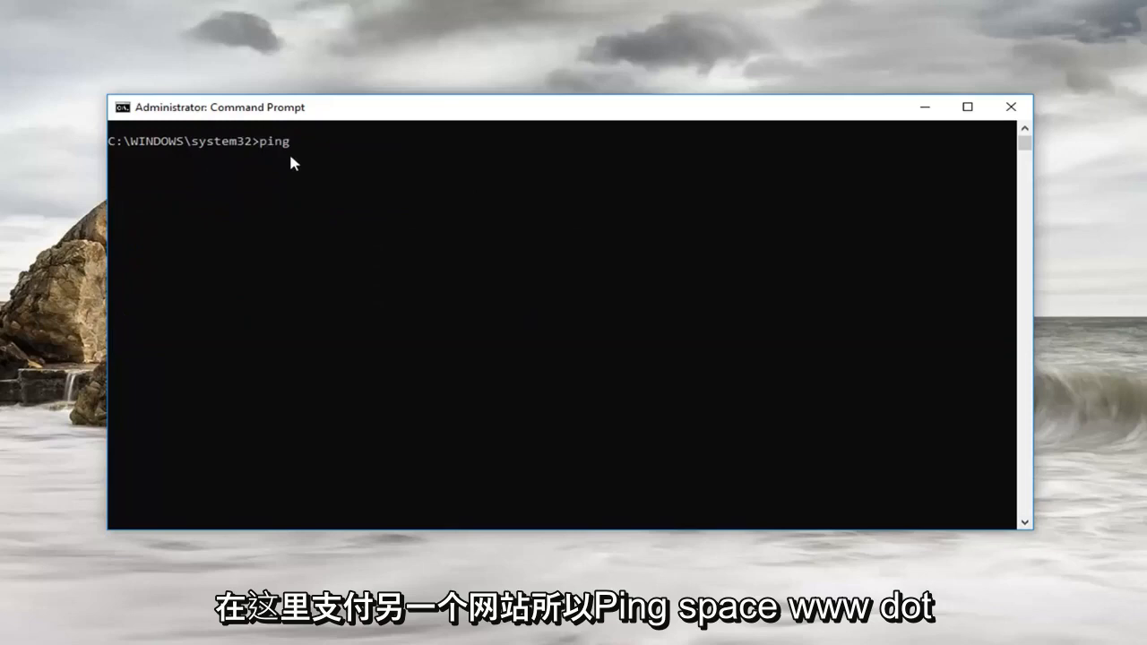
type("www.")
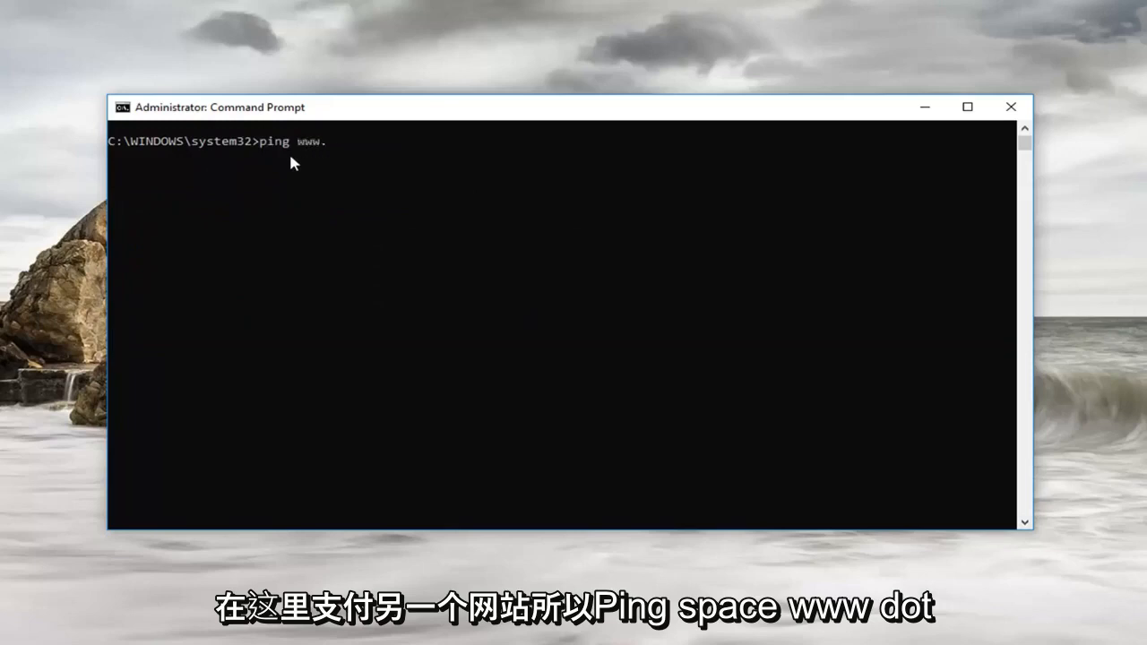
type("microsoft.com")
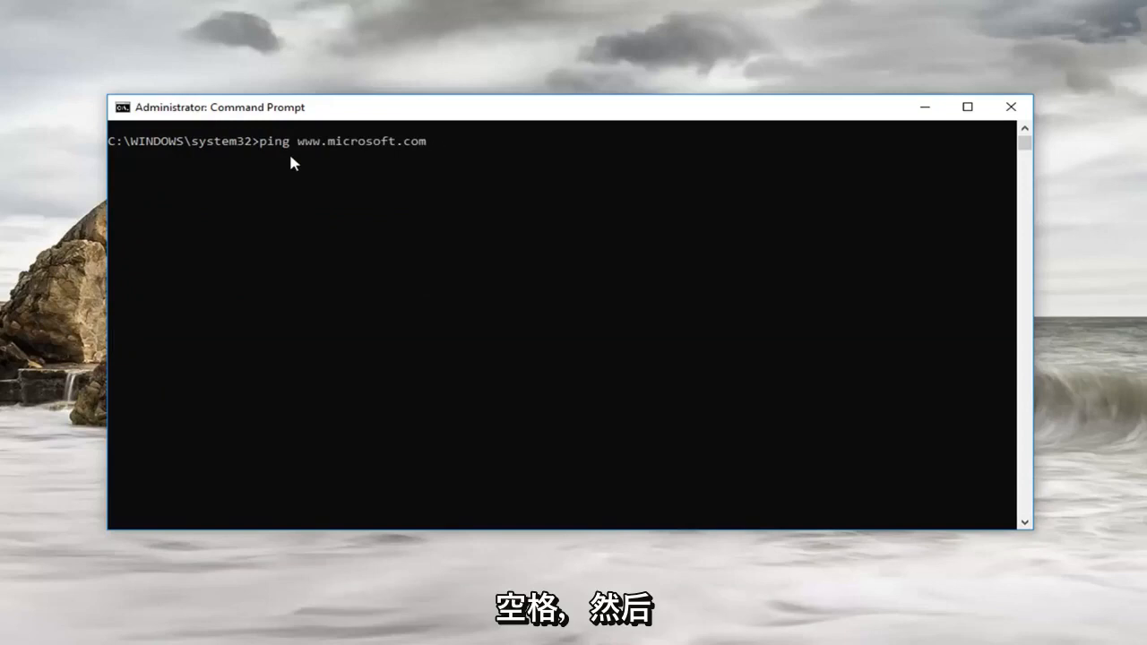
type("-")
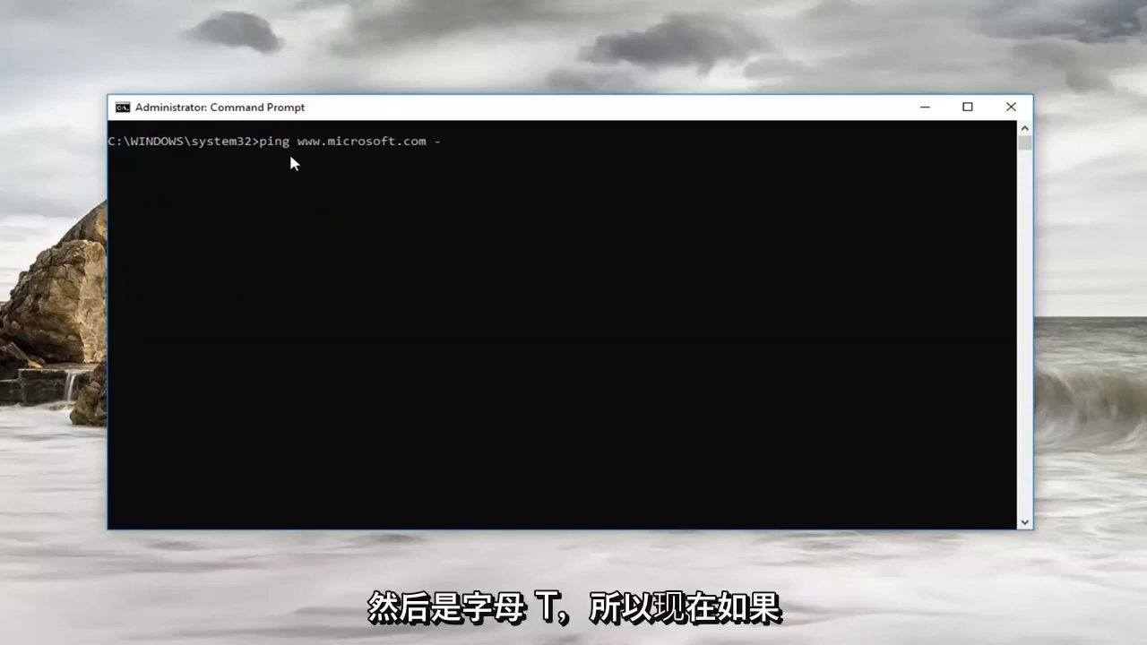
type("t")
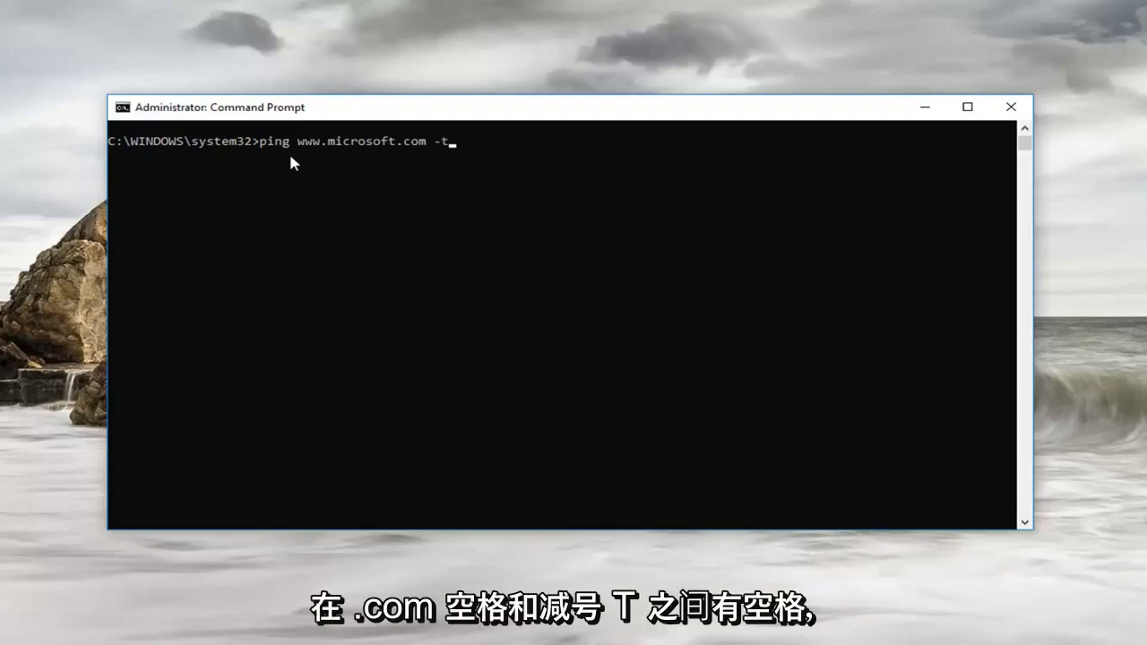
mouse_move(439, 148)
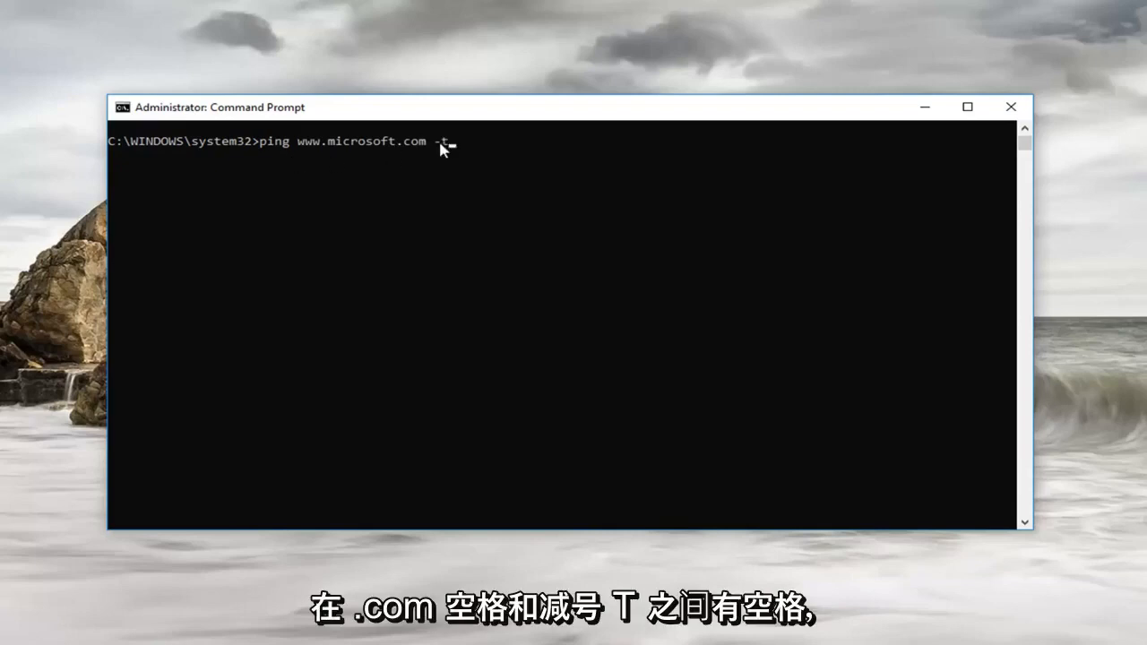
key("enter")
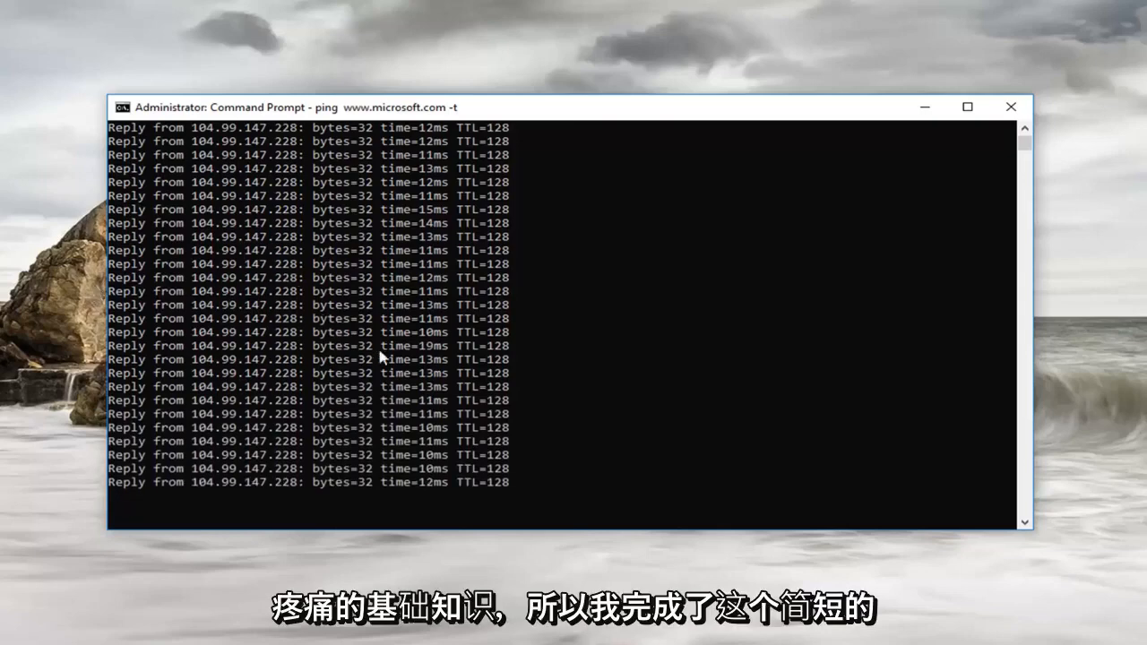
Close the Command Prompt window running the continuous microsoft.com ping.
left_click(1011, 107)
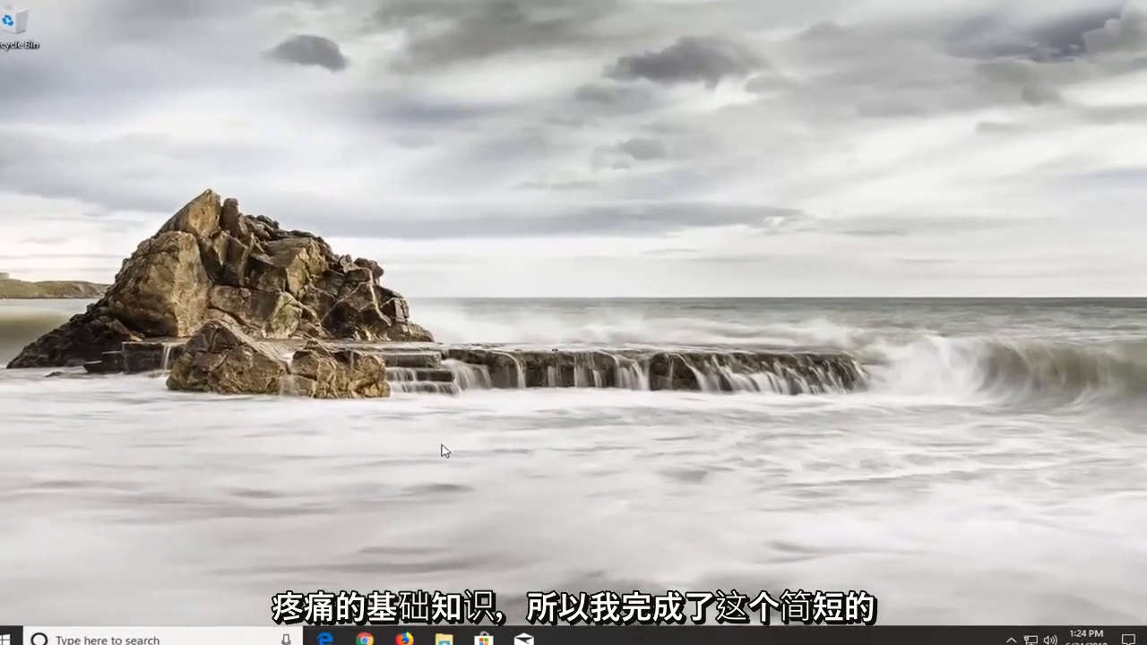